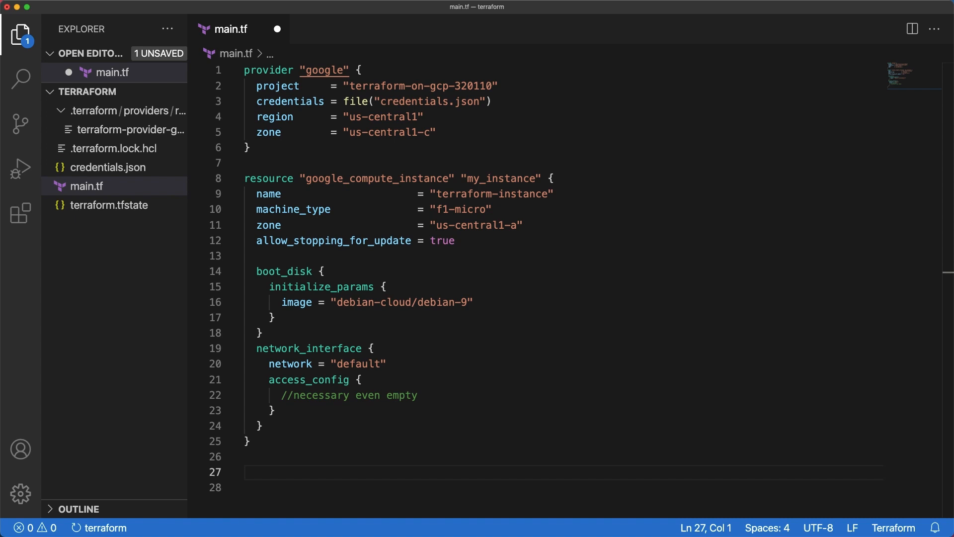
Add google_compute_network 'terraform_network' named terraform-network with auto_create_subnetworks false
{"action": "type", "text": "resource \"google_compute_network\" \"terraform_network\" {"}
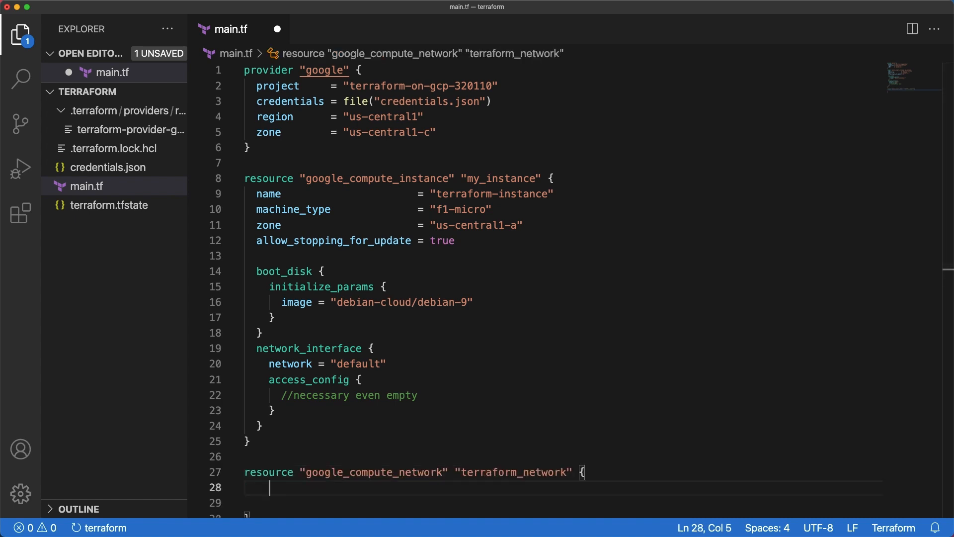
{"action": "type", "text": "name = \"terraform-network\""}
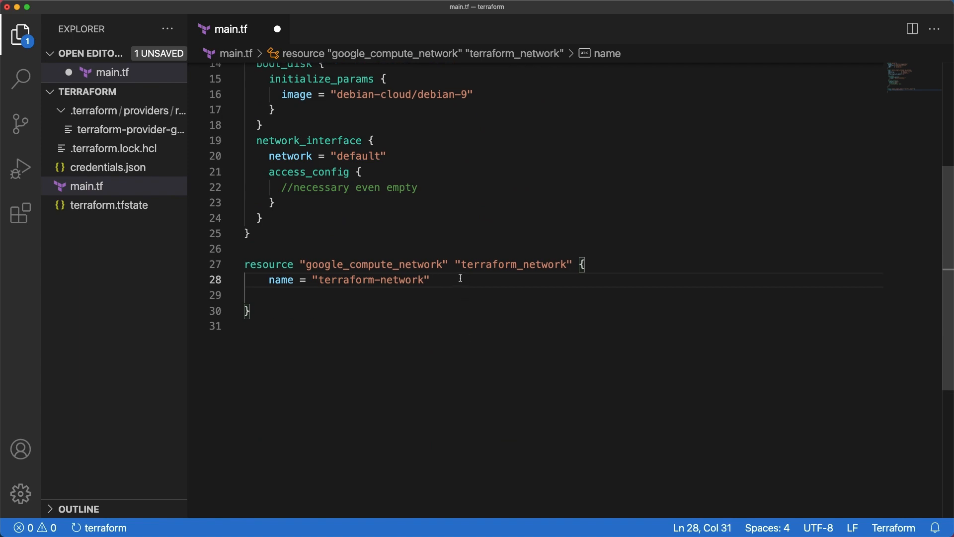
{"action": "type", "text": "auto_create_subnetworks ="}
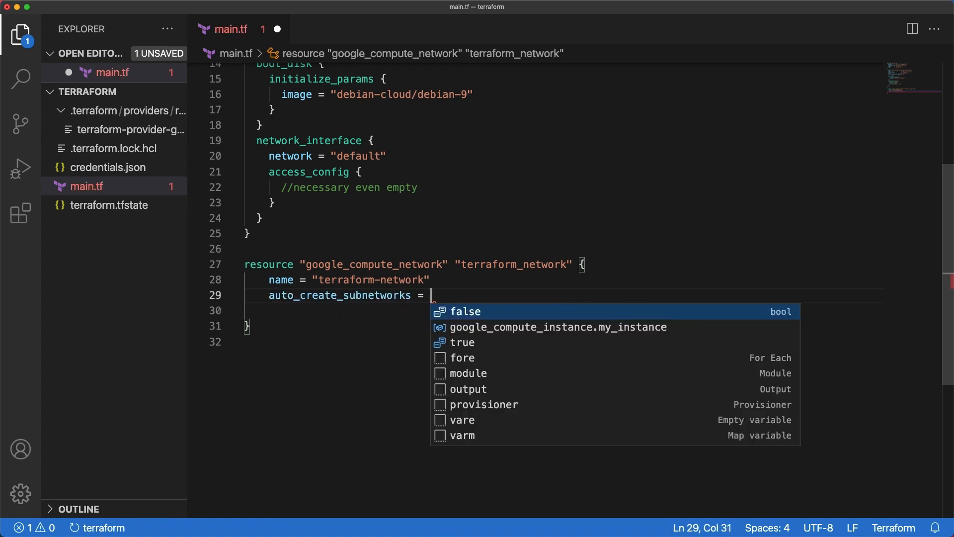
{"action": "left_click", "coordinate": [465, 311]}
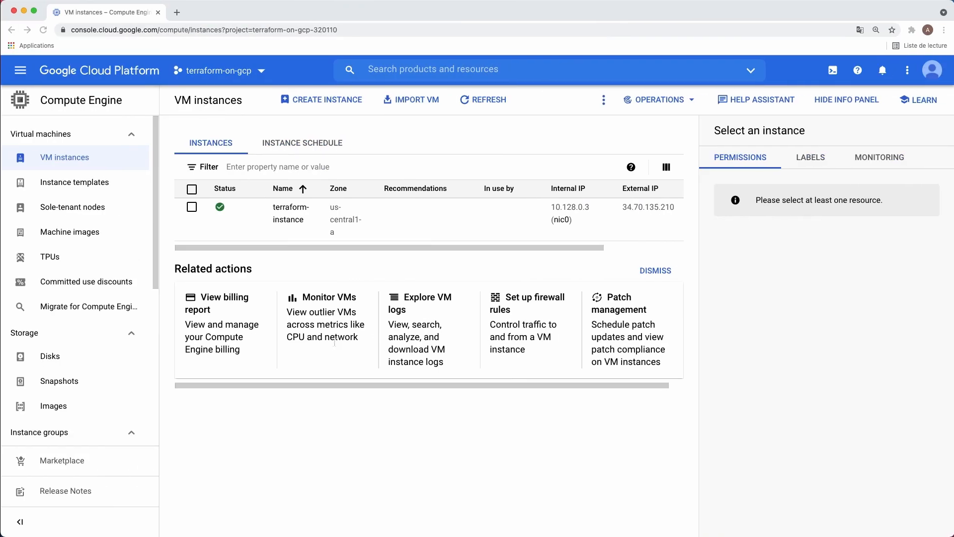
Open VPC networks and inspect the default network's 28 auto-created subnets
{"action": "left_click", "coordinate": [19, 70]}
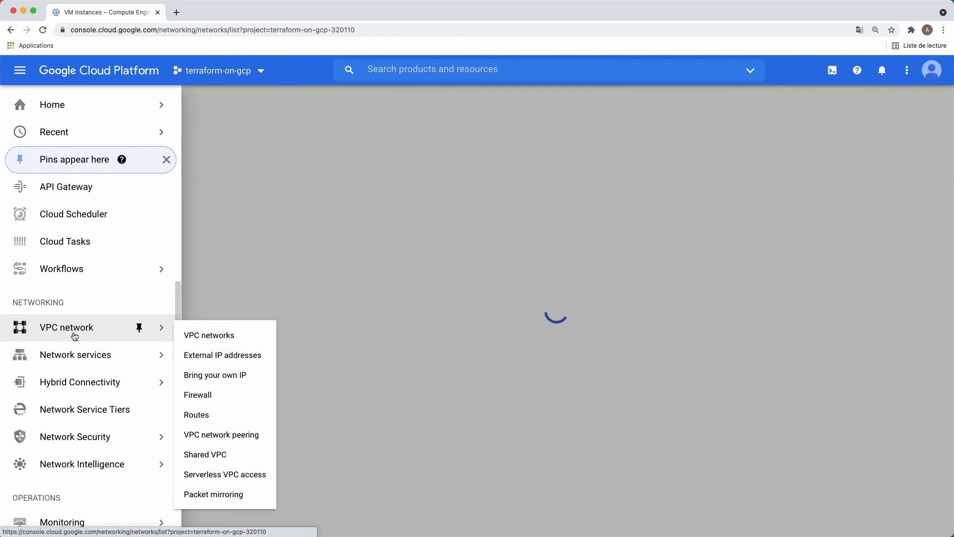
{"action": "left_click", "coordinate": [208, 334]}
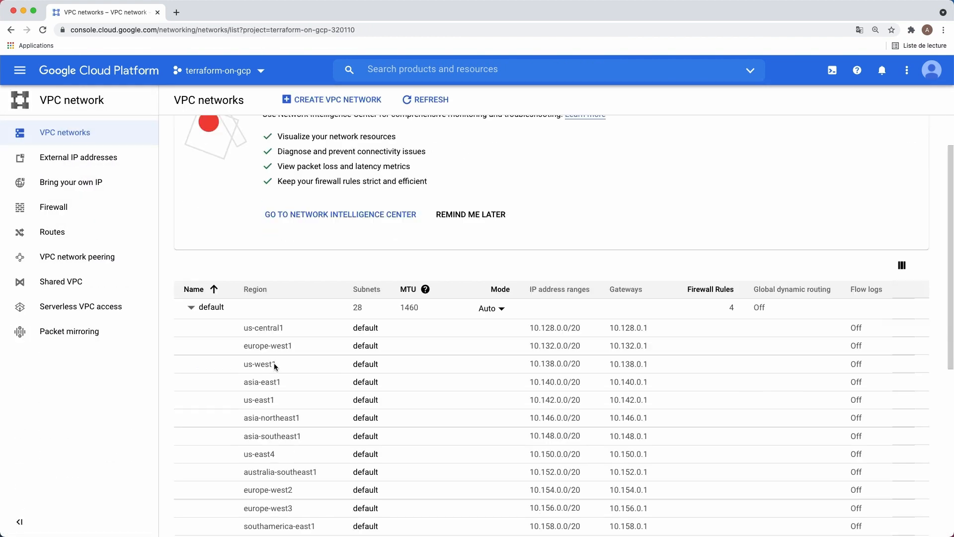
{"action": "scroll", "scroll_direction": "down", "scroll_amount": 3}
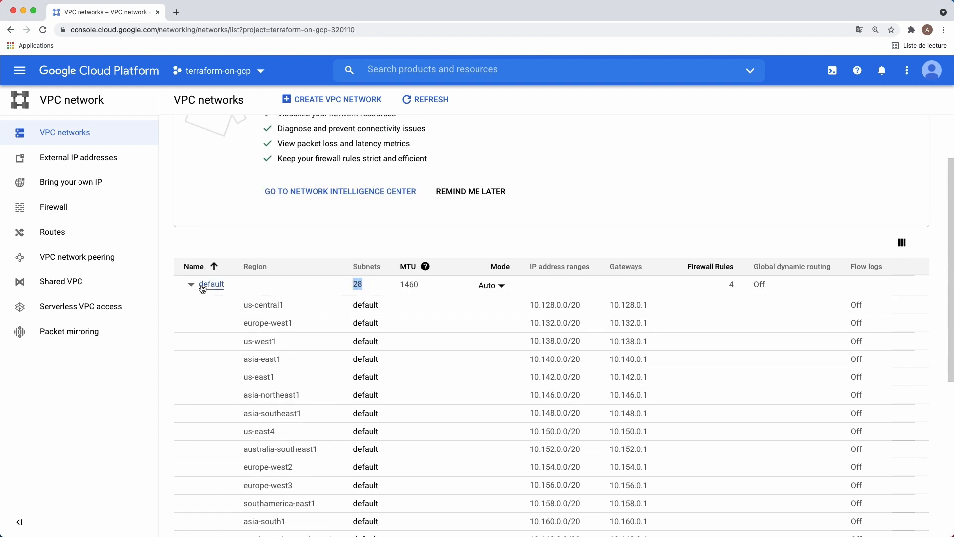
{"action": "left_click", "coordinate": [191, 284]}
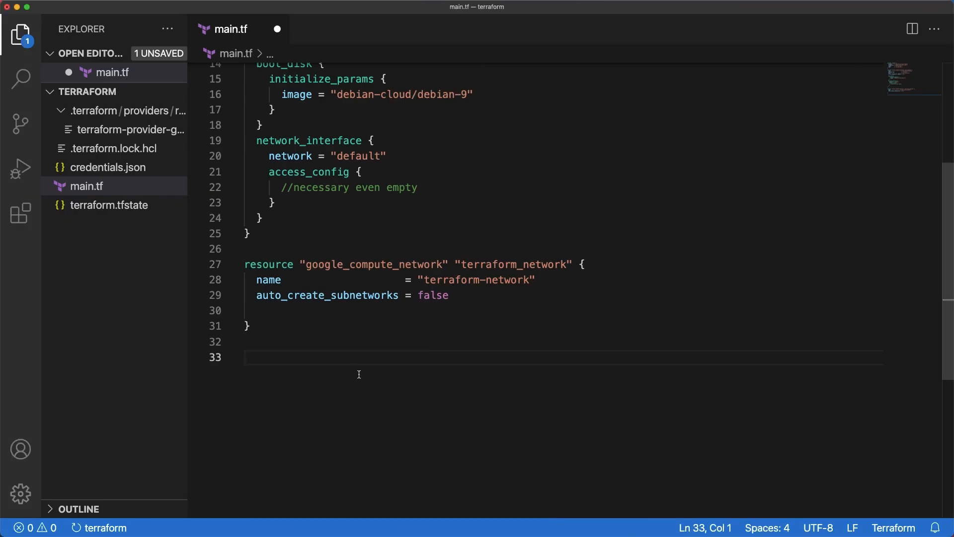
Add google_compute_subnetwork 'terraform_subnet' with range 10.20.0.0/16 in us-central1 on terraform_network
{"action": "type", "text": "resource"}
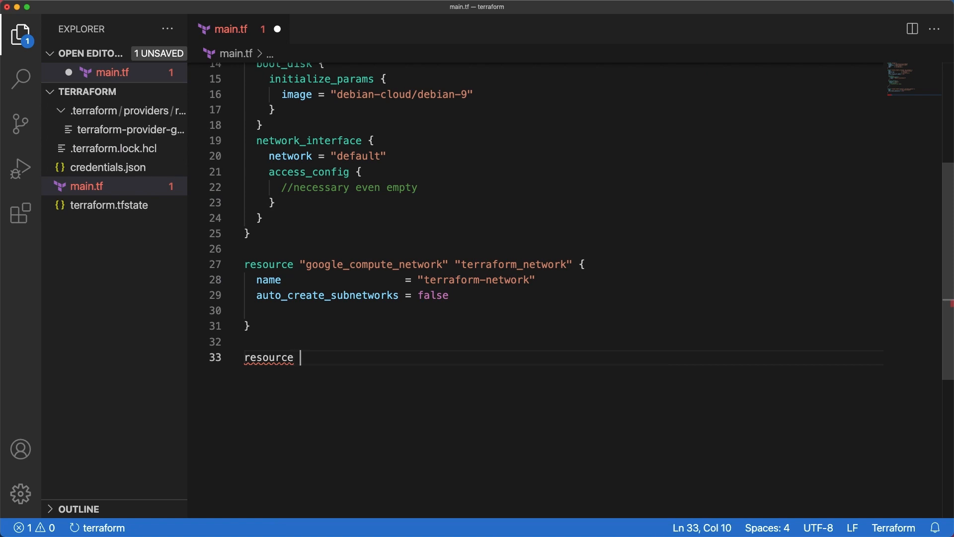
{"action": "type", "text": "\"google_compute_subnetwork\" \""}
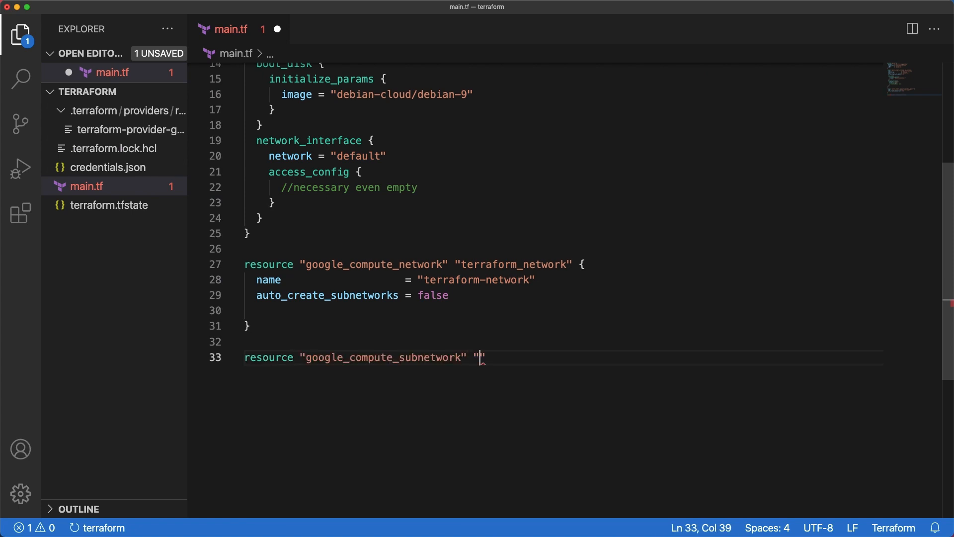
{"action": "type", "text": "terraform_subnet\" {"}
{"action": "type", "text": "ip_cidr_range = \""}
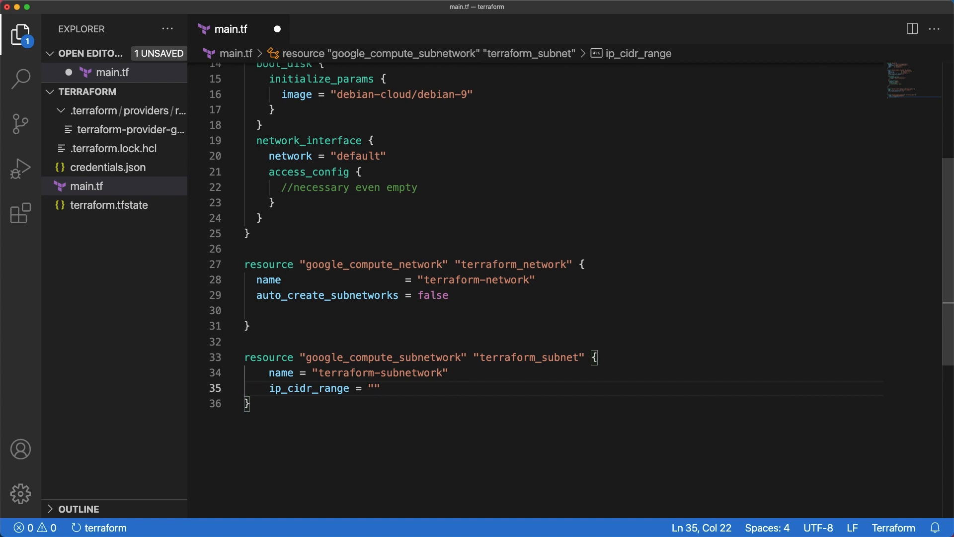
{"action": "type", "text": "10.20.0.0/16\""}
{"action": "type", "text": "network = google_compute_network.terraform_network/"}
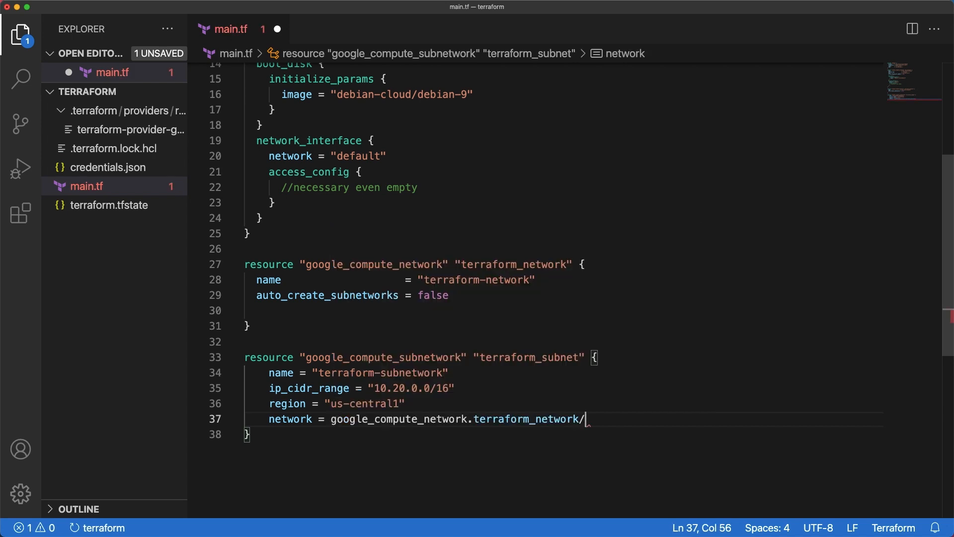
{"action": "type", "text": "."}
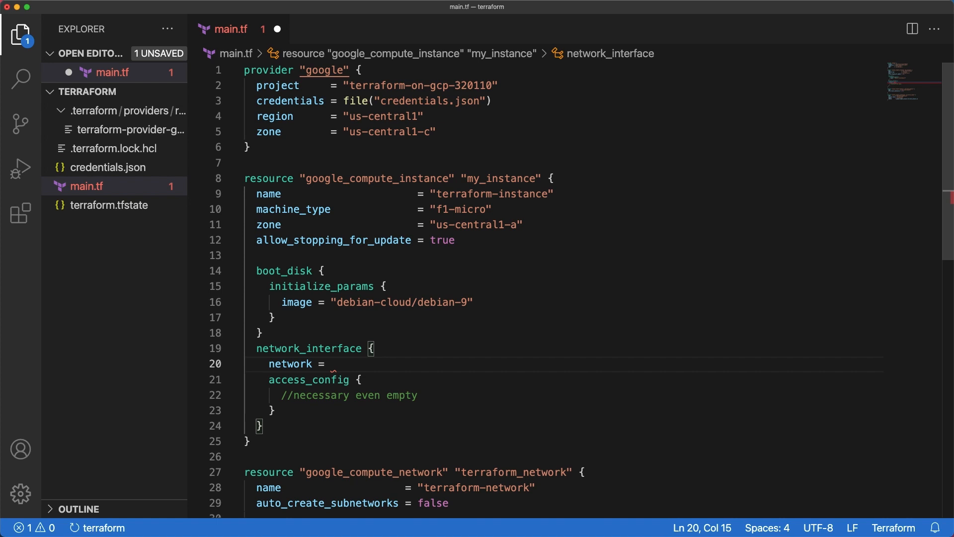
Set the VM's network and subnetwork to the terraform_network and terraform_subnet self_links, then save
{"action": "type", "text": "google_compute_network.terraform_network.self_link"}
{"action": "type", "text": "sub"}
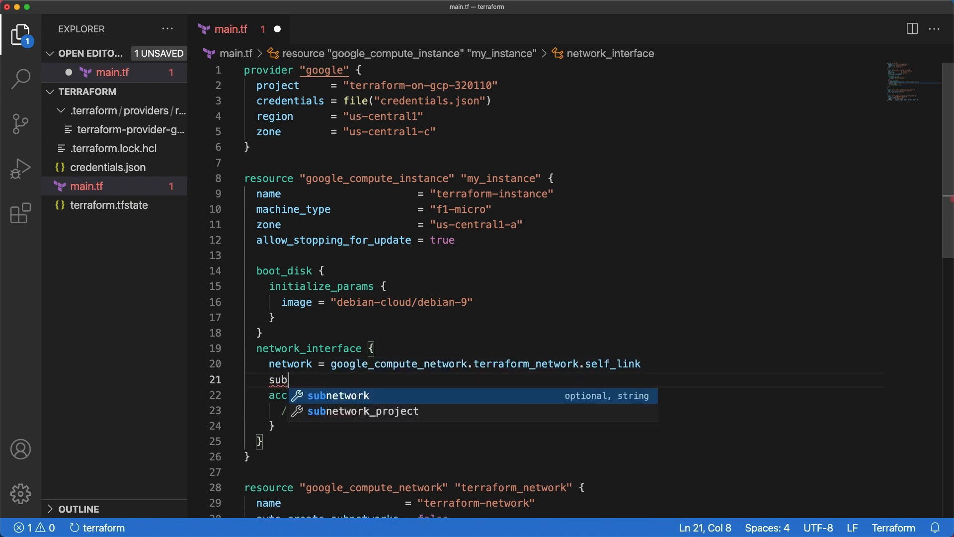
{"action": "type", "text": "network = google_compute_subnetwork.terraform_subnet"}
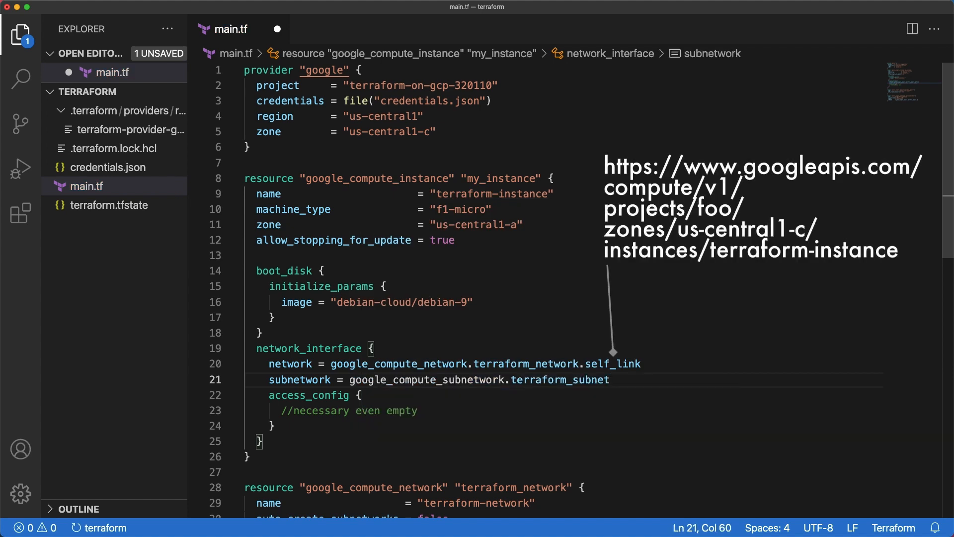
{"action": "type", "text": ".self_link"}
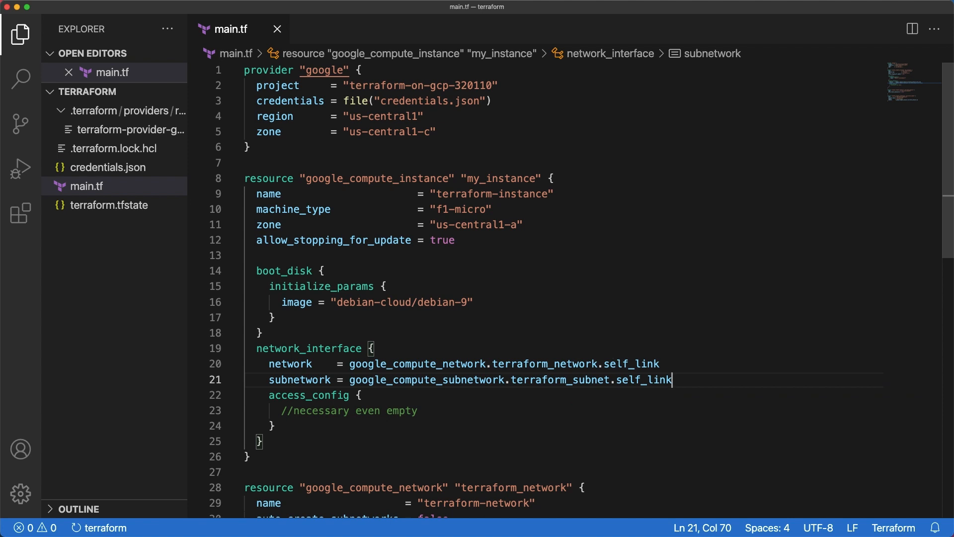
{"action": "left_click", "coordinate": [478, 35]}
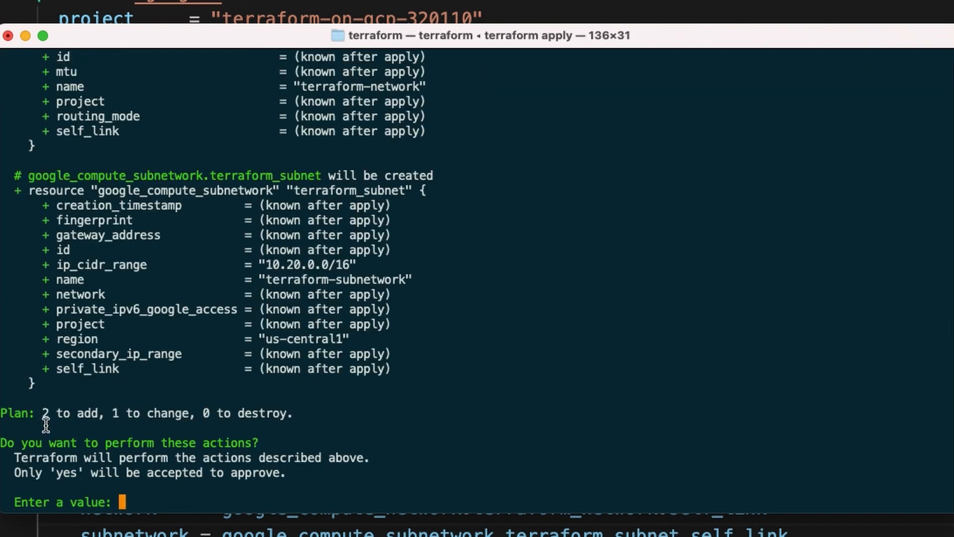
{"action": "mouse_move", "coordinate": [45, 236]}
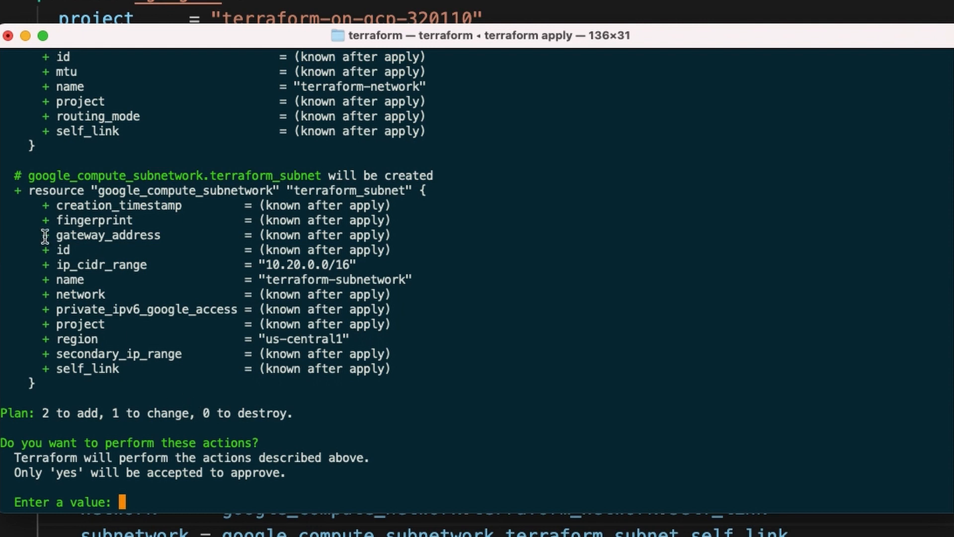
{"action": "mouse_move", "coordinate": [525, 395]}
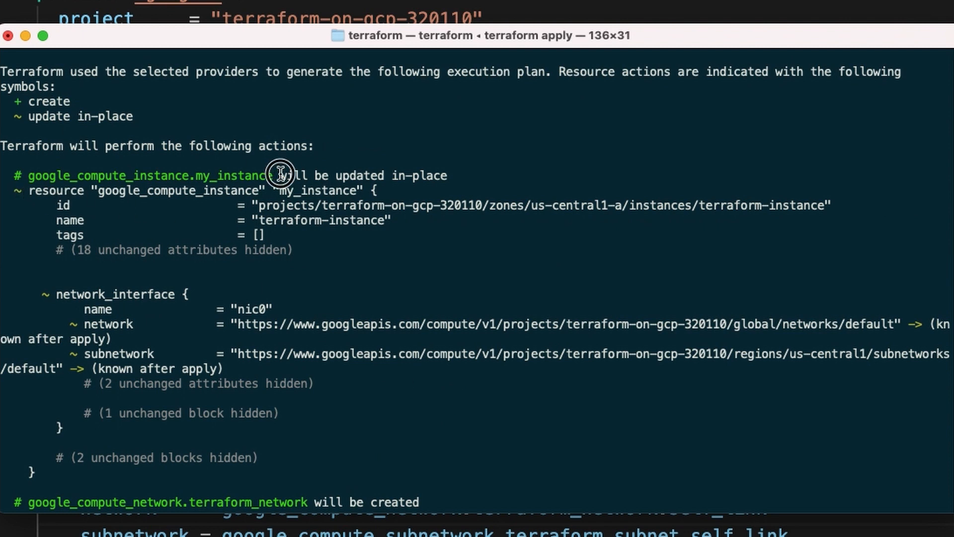
{"action": "mouse_move", "coordinate": [58, 294]}
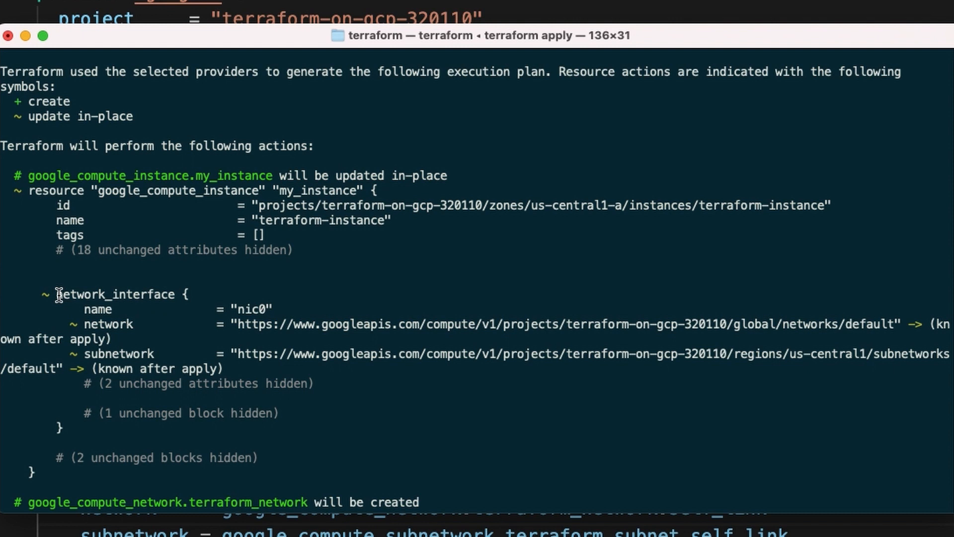
Review the plan's network_interface changes and approve it with 'yes'
{"action": "left_click_drag", "start_coordinate": [58, 293], "coordinate": [174, 368]}
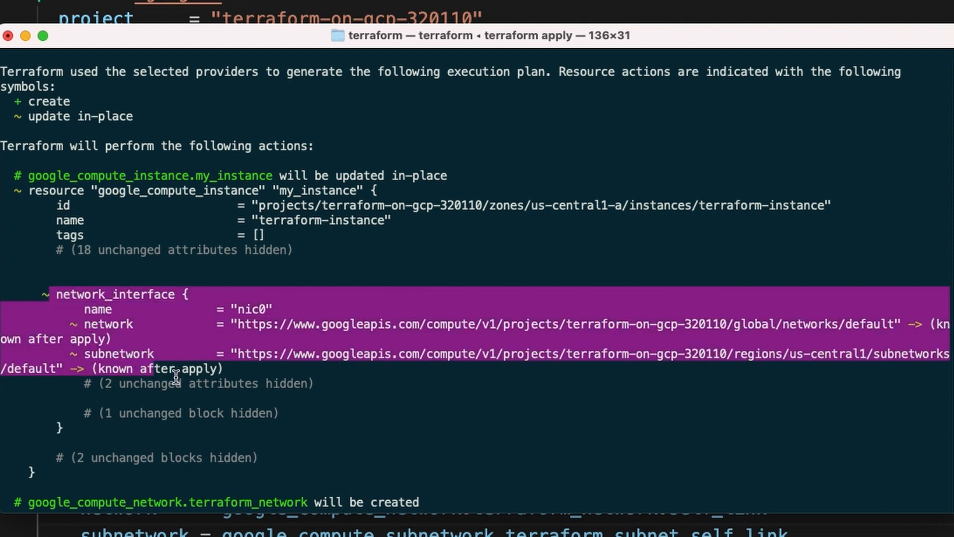
{"action": "scroll", "scroll_direction": "down", "scroll_amount": 3}
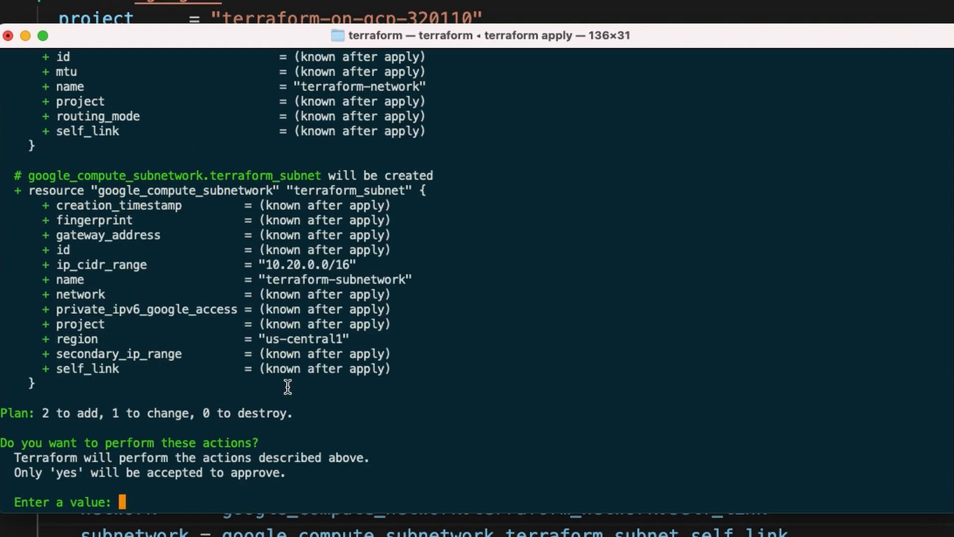
{"action": "type", "text": "yes"}
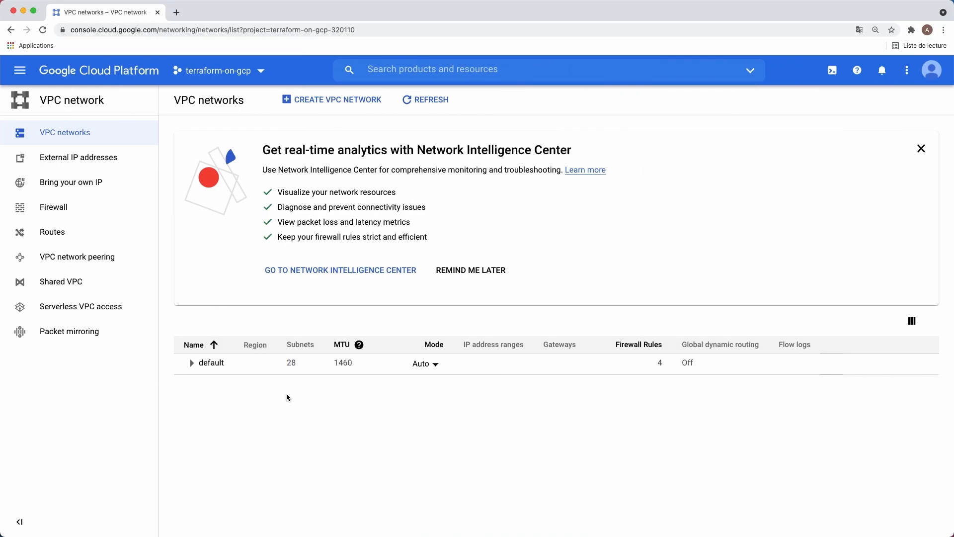
Check terraform-subnetwork's details, then view the VM instances list showing terraform-instance
{"action": "left_click", "coordinate": [192, 363]}
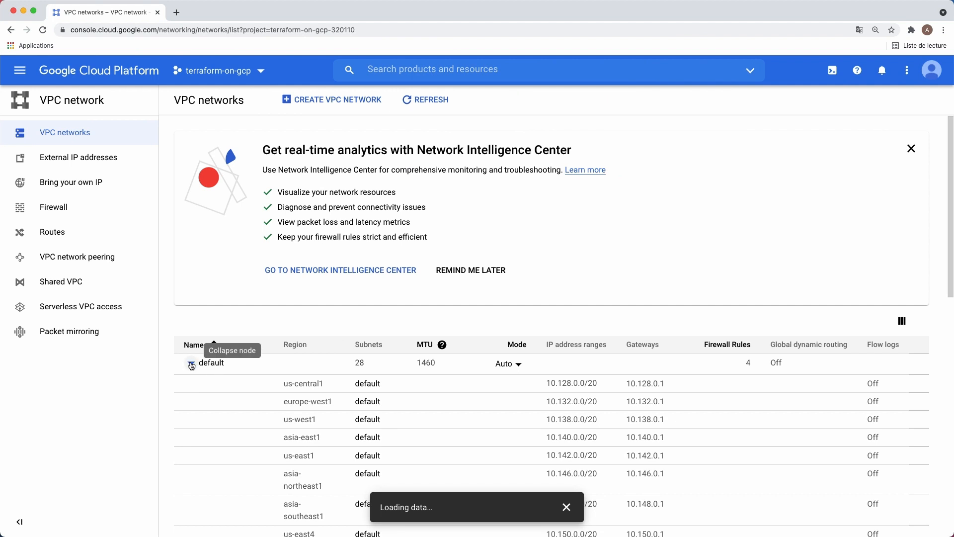
{"action": "left_click", "coordinate": [211, 363]}
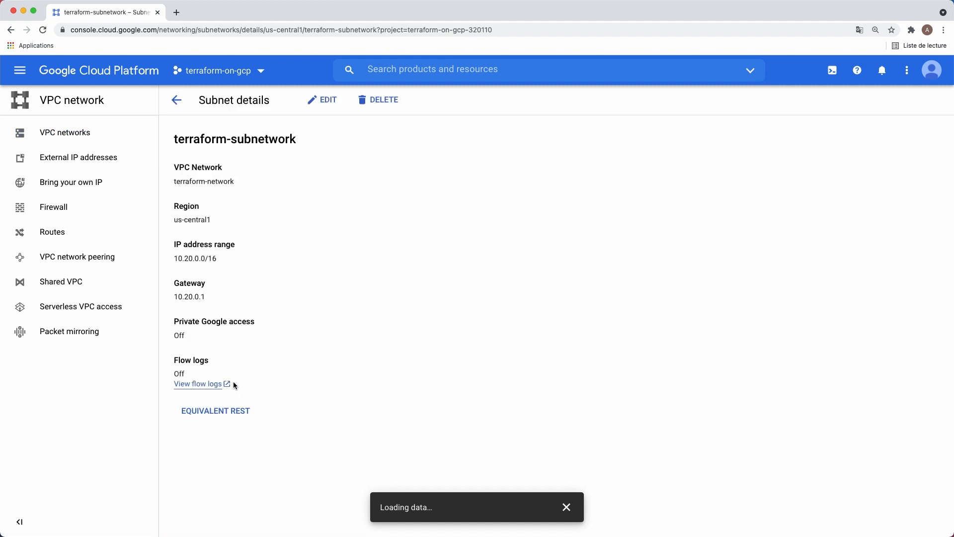
{"action": "mouse_move", "coordinate": [20, 70]}
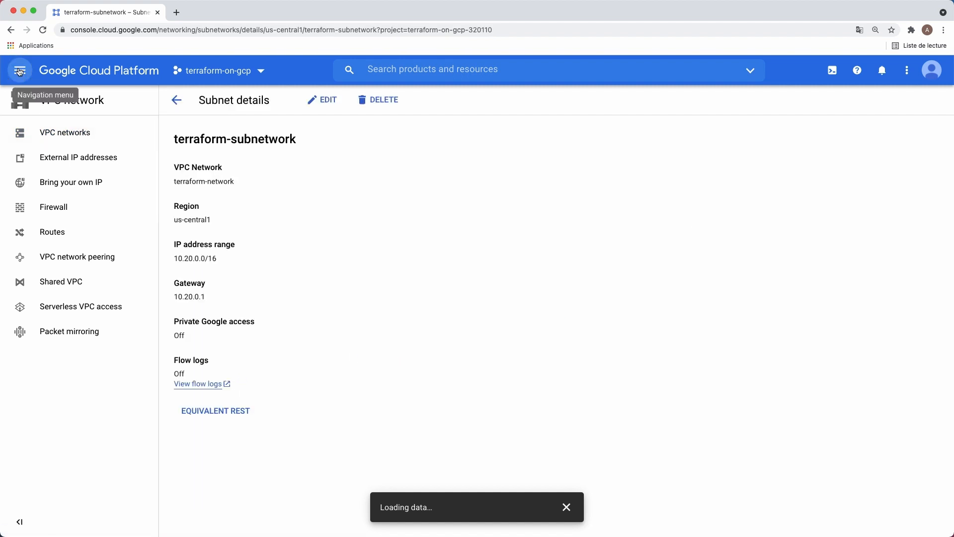
{"action": "left_click", "coordinate": [20, 70]}
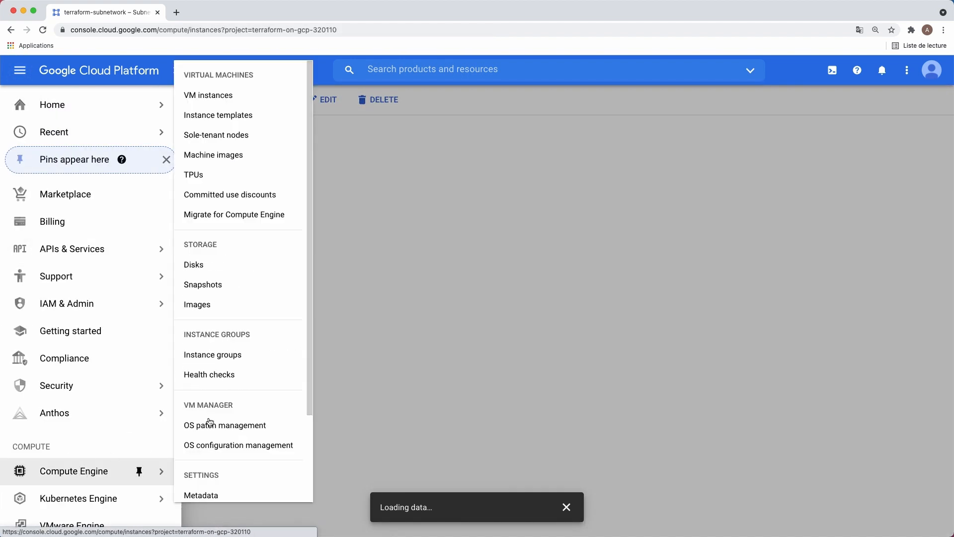
{"action": "left_click", "coordinate": [208, 95]}
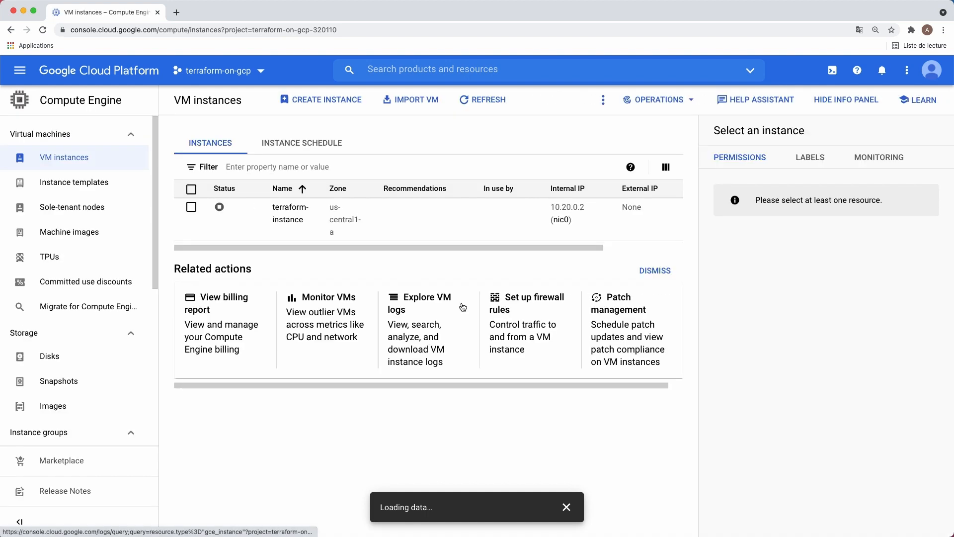
{"action": "mouse_move", "coordinate": [238, 214]}
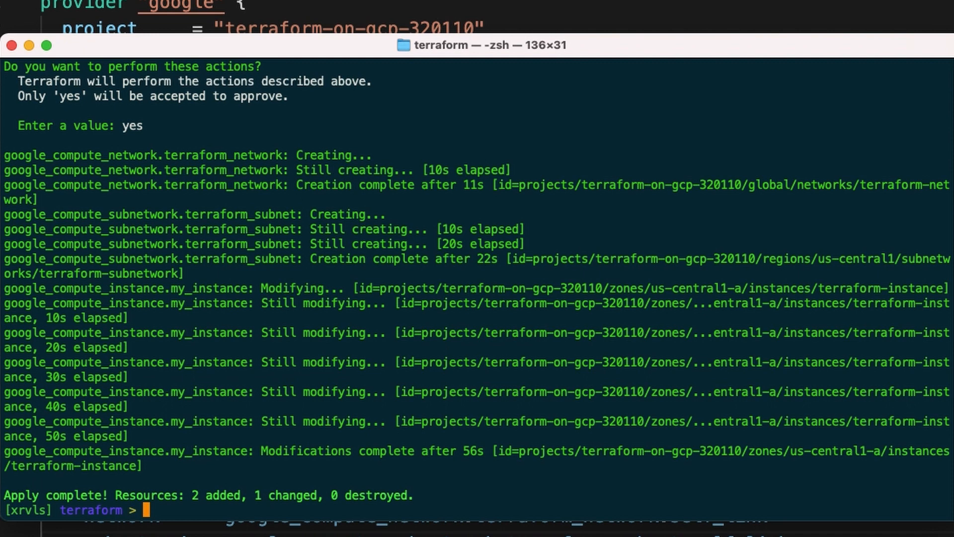
{"action": "mouse_move", "coordinate": [417, 493]}
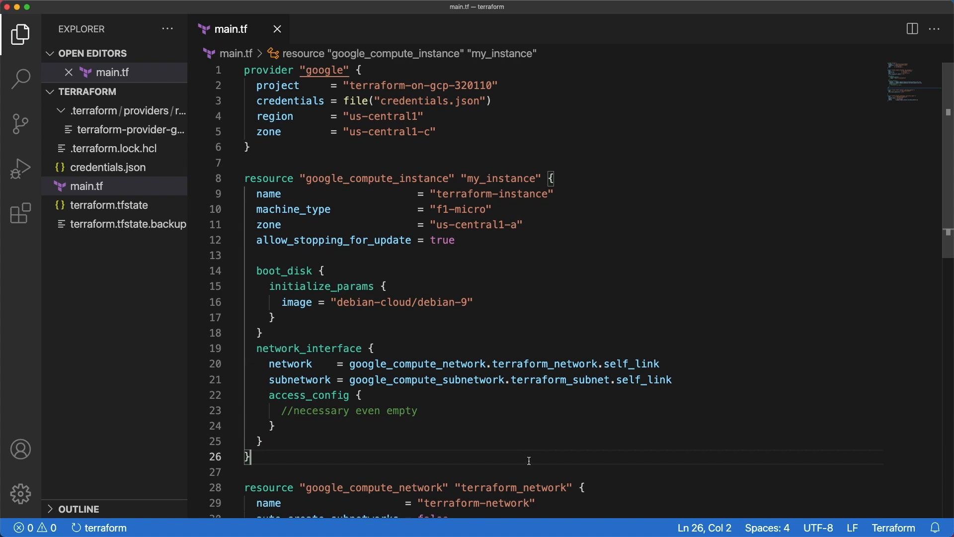
Change the boot disk image from debian-cloud/debian-9 to a cos-cloud/cos-stable image
{"action": "double_click", "coordinate": [402, 410]}
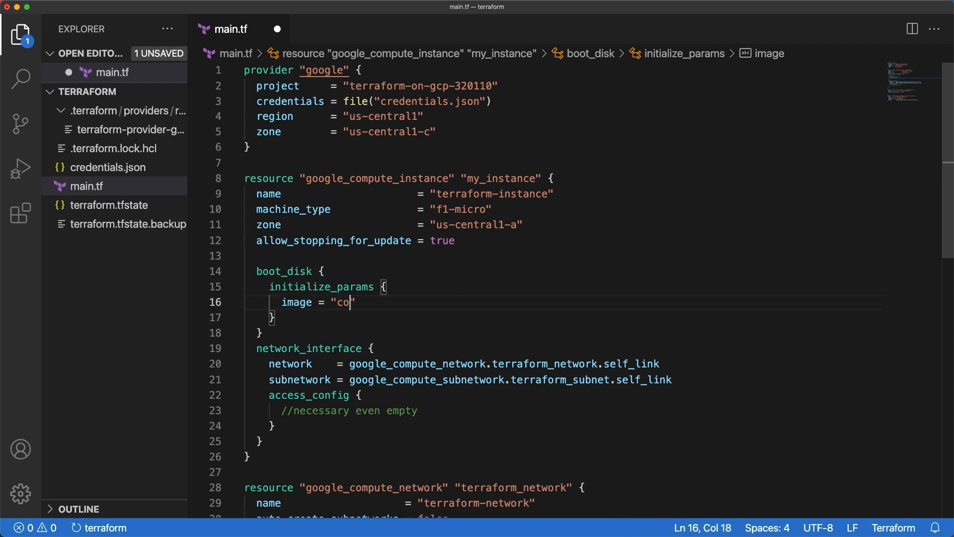
{"action": "type", "text": "s-cloud"}
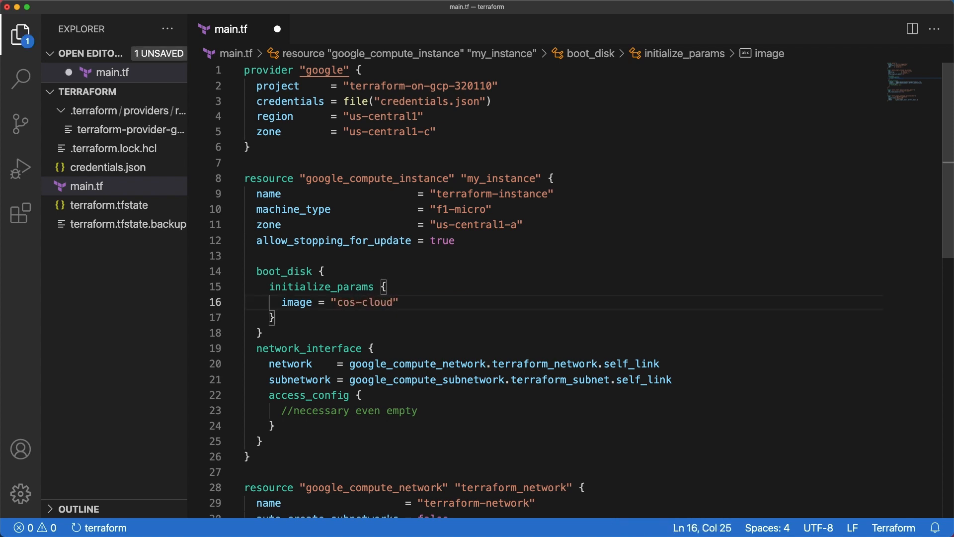
{"action": "type", "text": "/cos-st"}
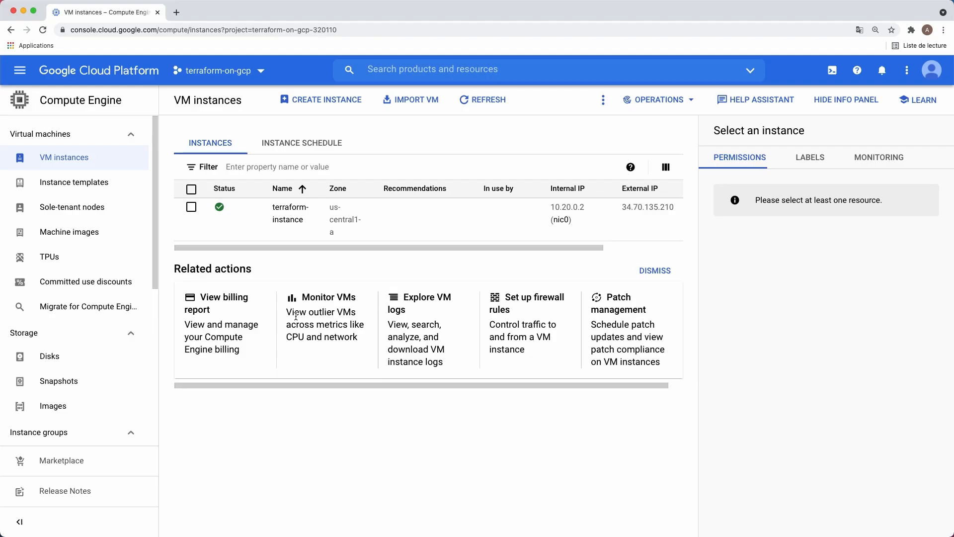
{"action": "left_click", "coordinate": [290, 213]}
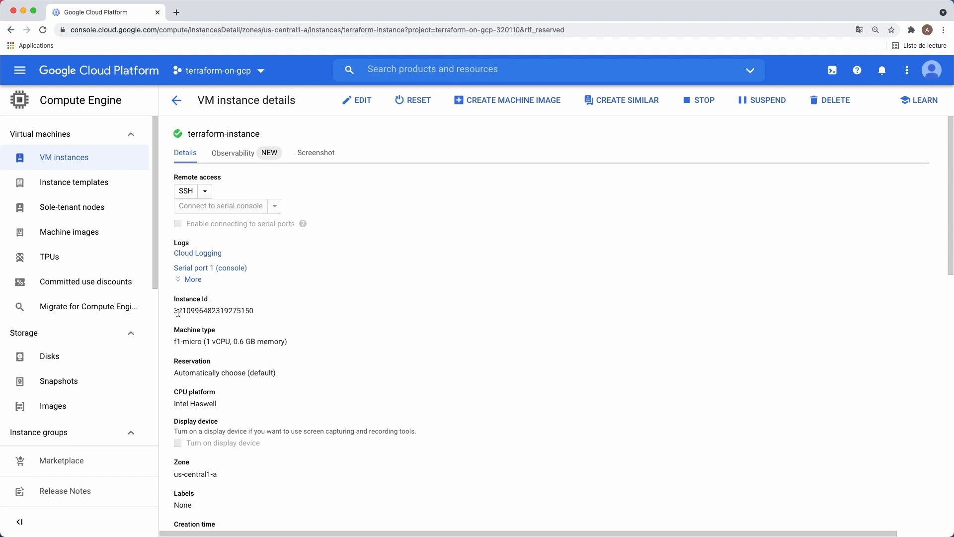
{"action": "double_click", "coordinate": [214, 310]}
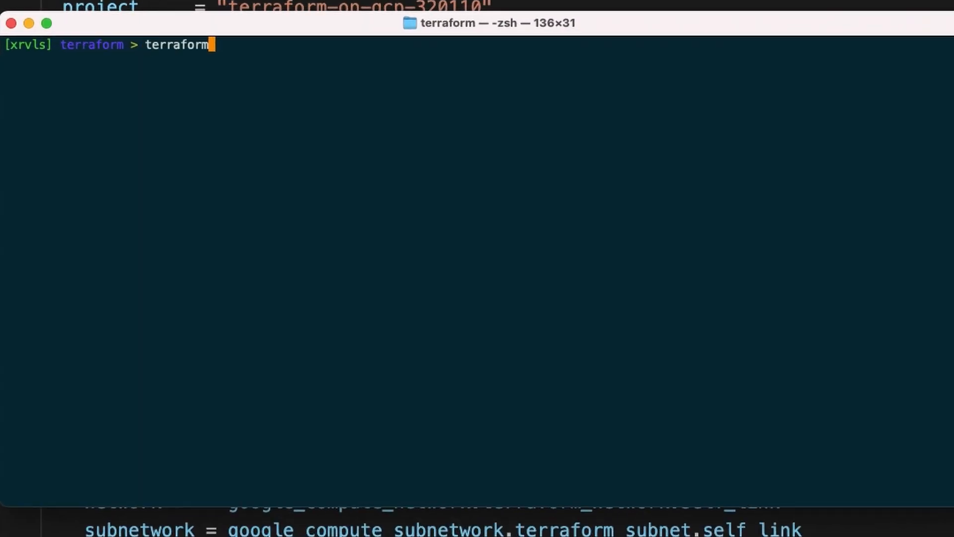
Run terraform apply and approve replacing terraform-instance (1 to add, 1 to destroy)
{"action": "type", "text": "apply"}
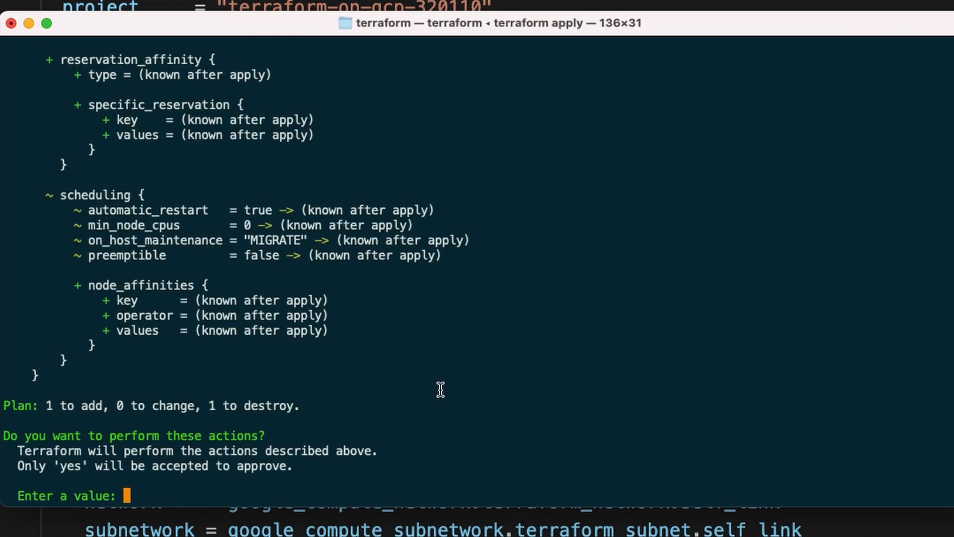
{"action": "mouse_move", "coordinate": [94, 408]}
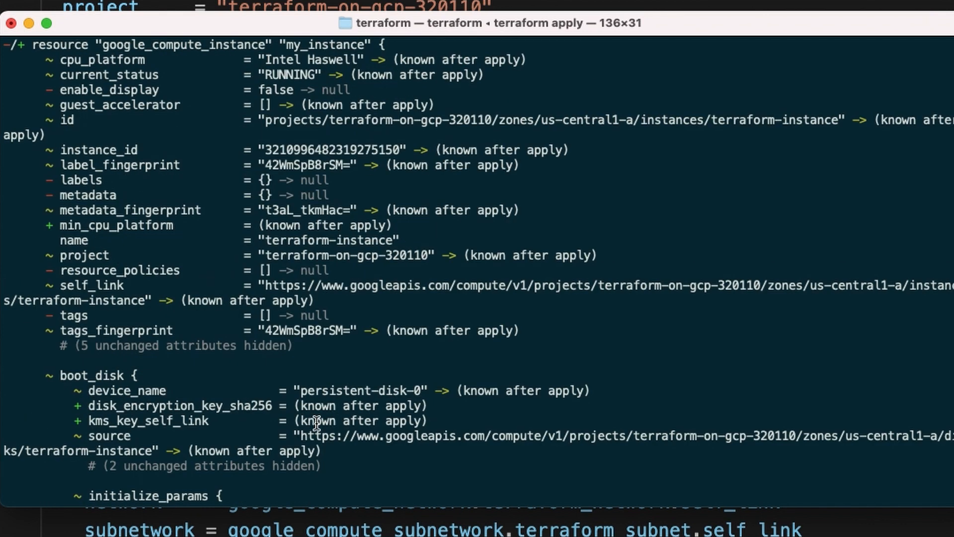
{"action": "scroll", "scroll_direction": "down", "scroll_amount": 3}
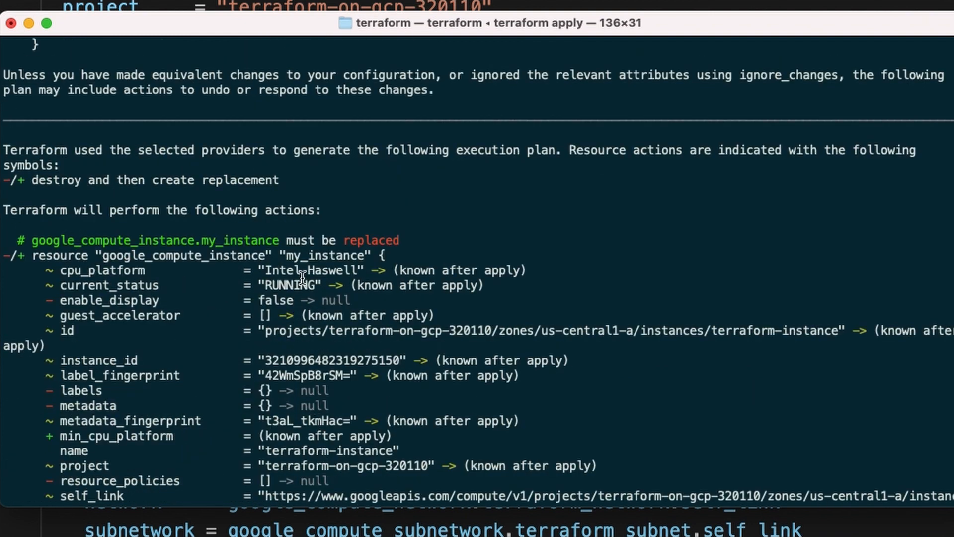
{"action": "mouse_move", "coordinate": [5, 256]}
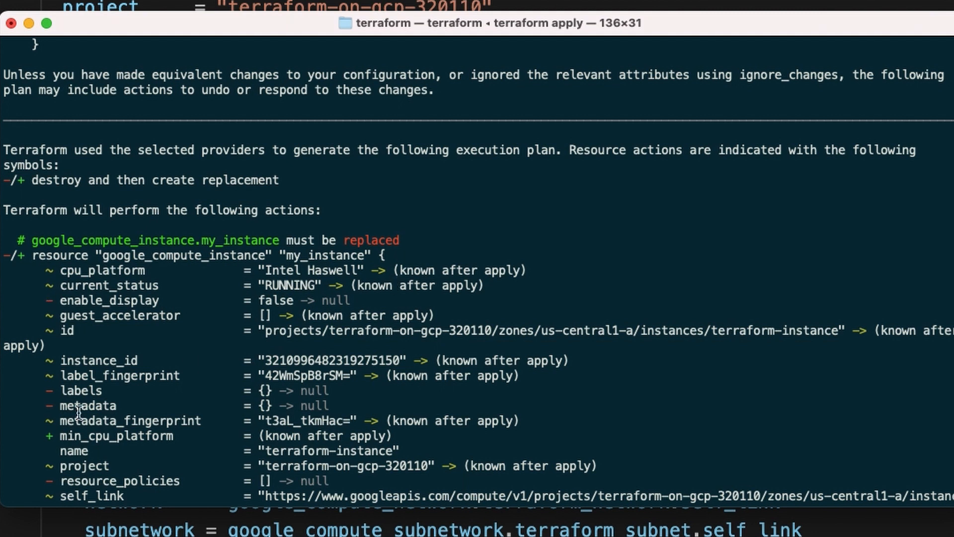
{"action": "scroll", "scroll_direction": "down", "scroll_amount": 3}
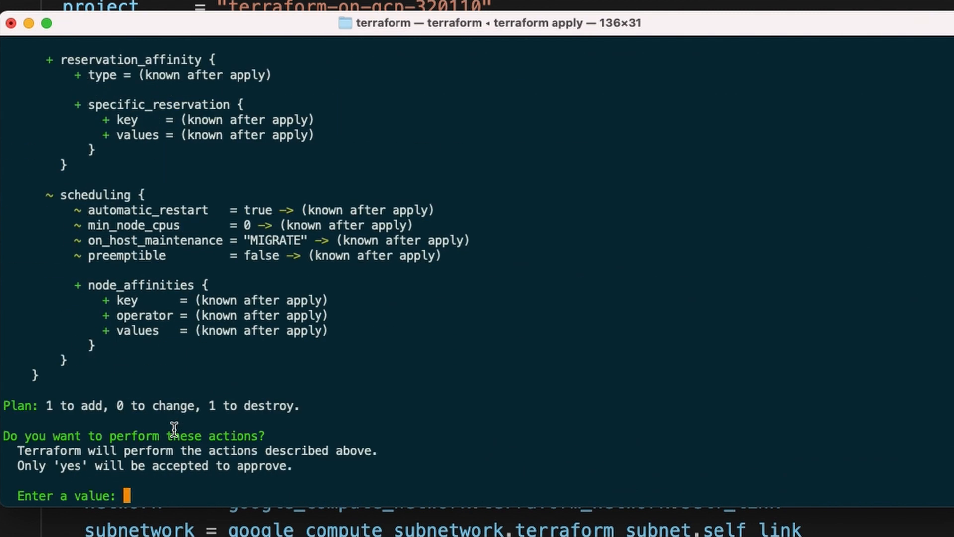
{"action": "type", "text": "yes"}
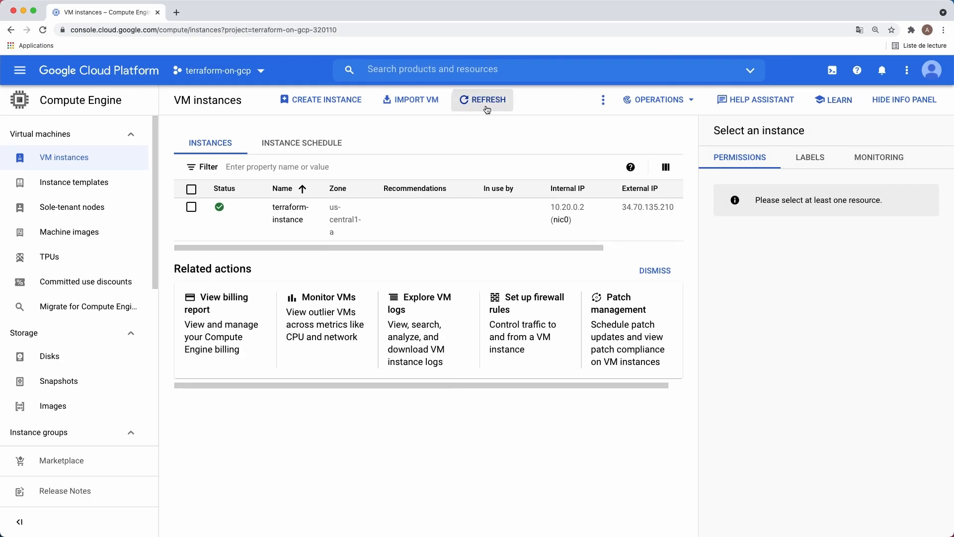
{"action": "left_click", "coordinate": [482, 100]}
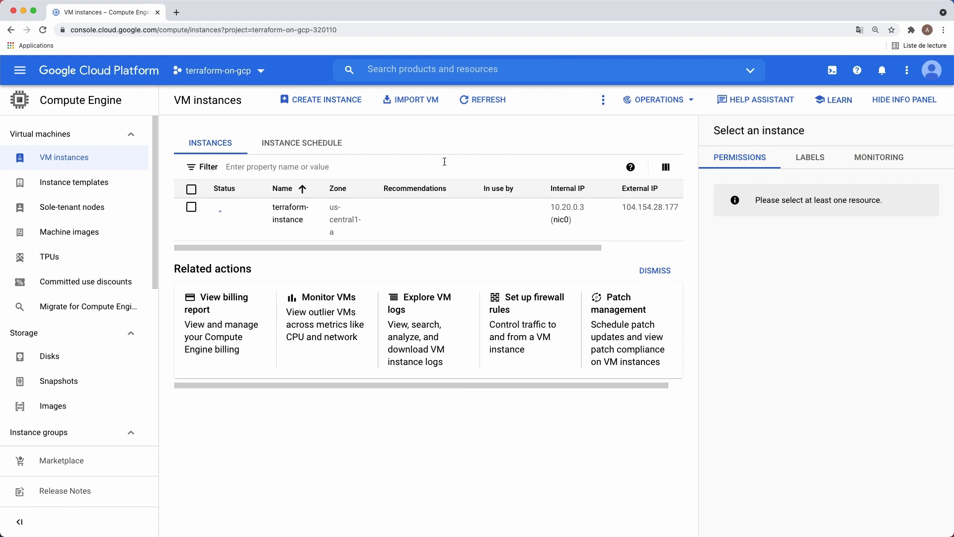
{"action": "mouse_move", "coordinate": [290, 213]}
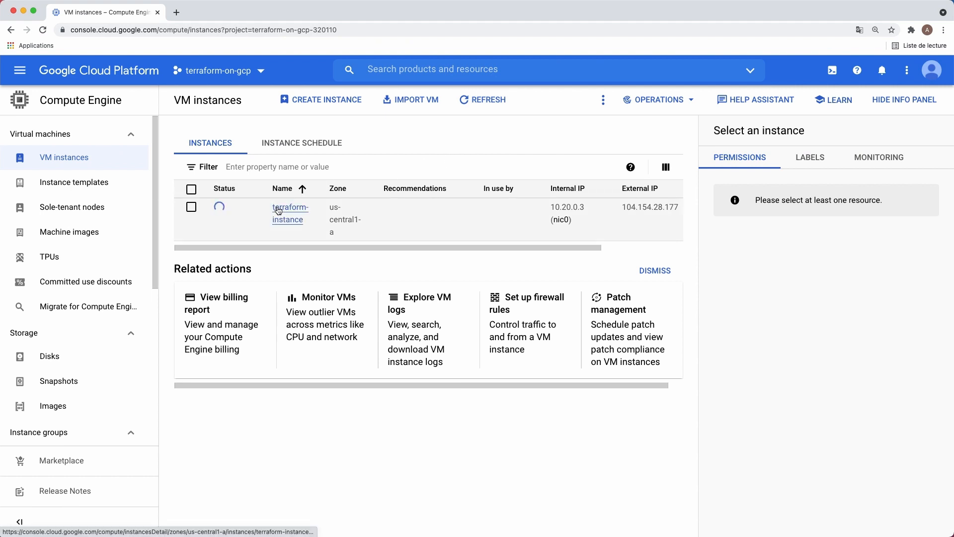
{"action": "left_click", "coordinate": [290, 213]}
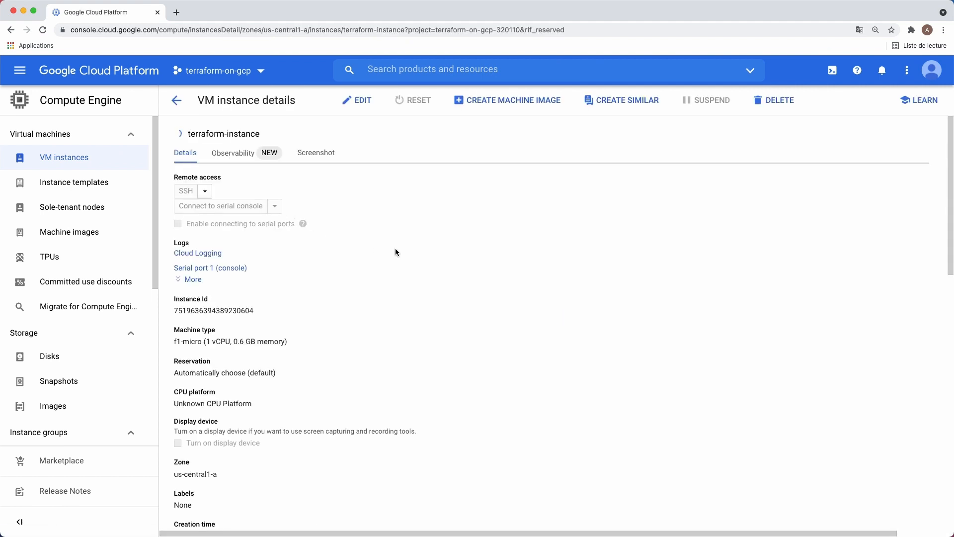